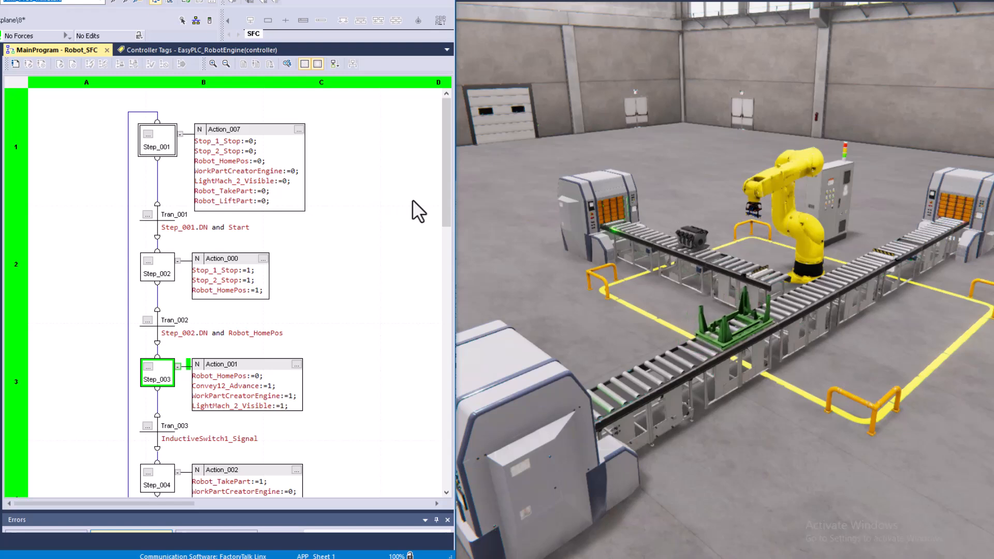
mouse_move(441, 215)
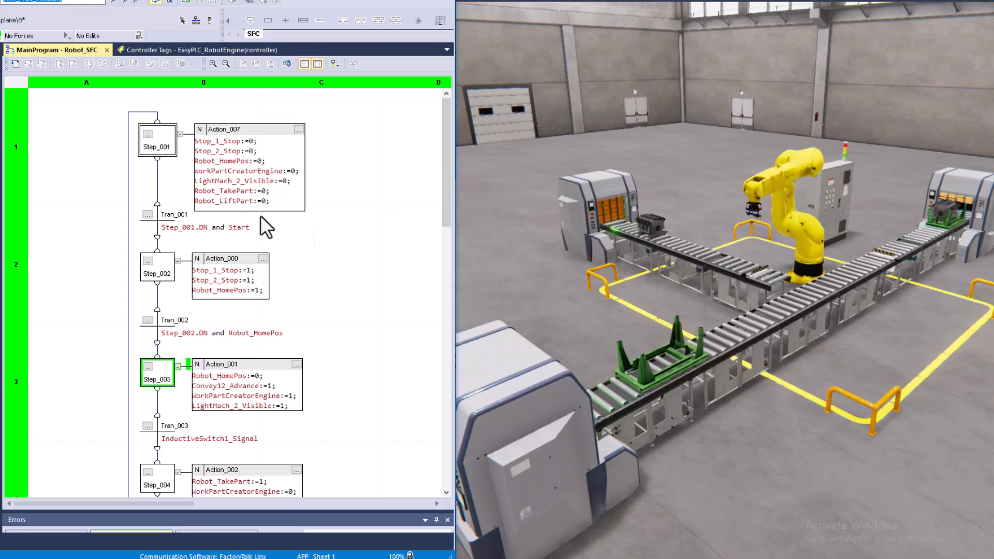
mouse_move(369, 209)
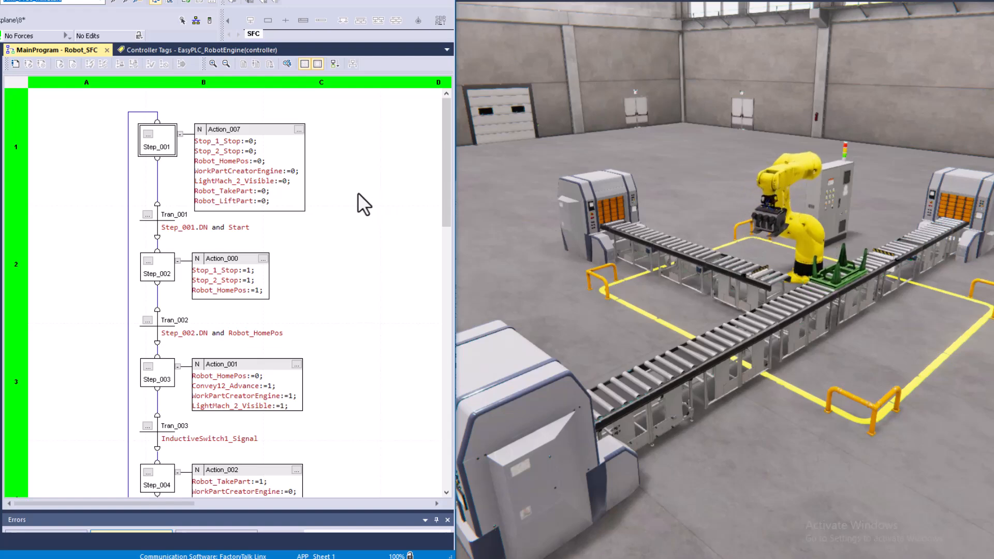
Scroll down through the simulator scenario to follow the new engine and pallet on the conveyors
scroll(down, 3)
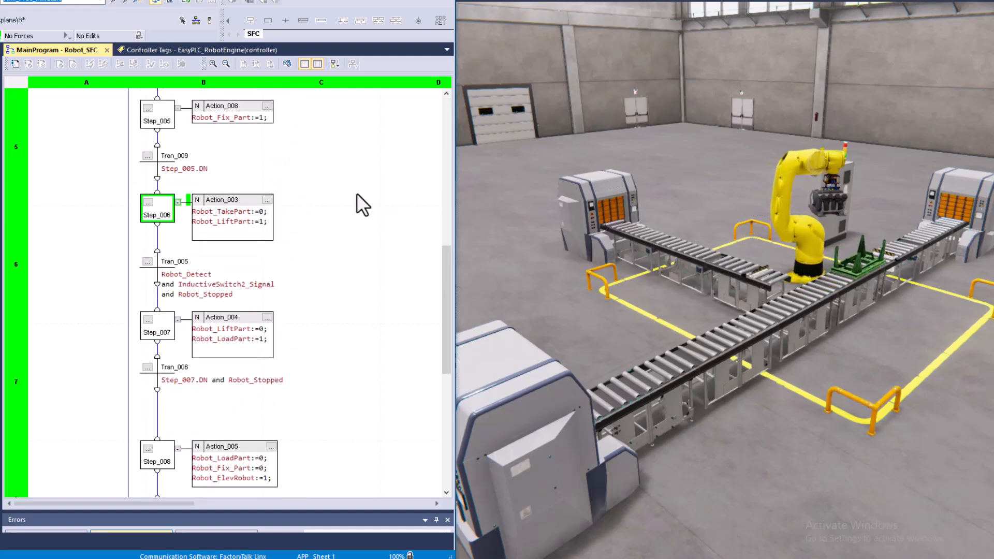
scroll(down, 3)
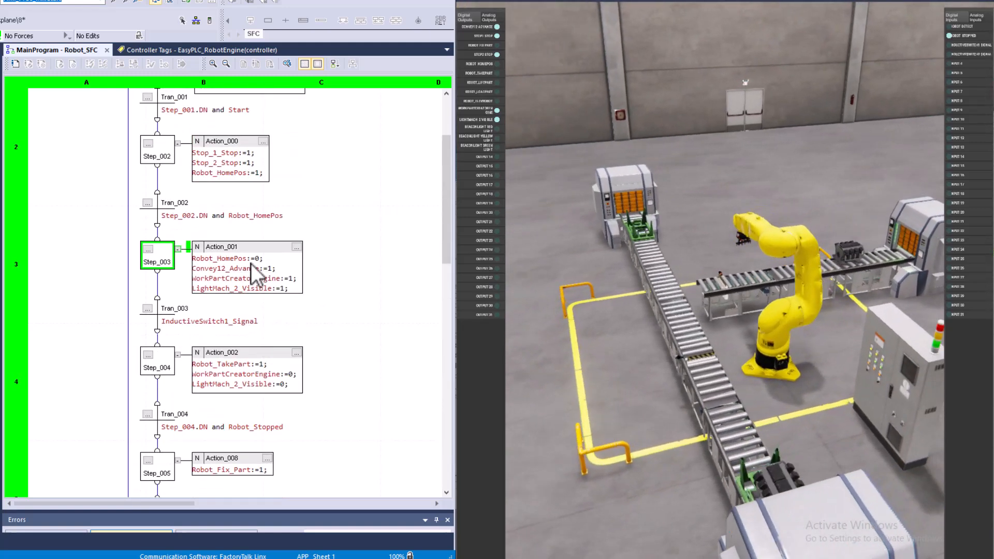
mouse_move(228, 278)
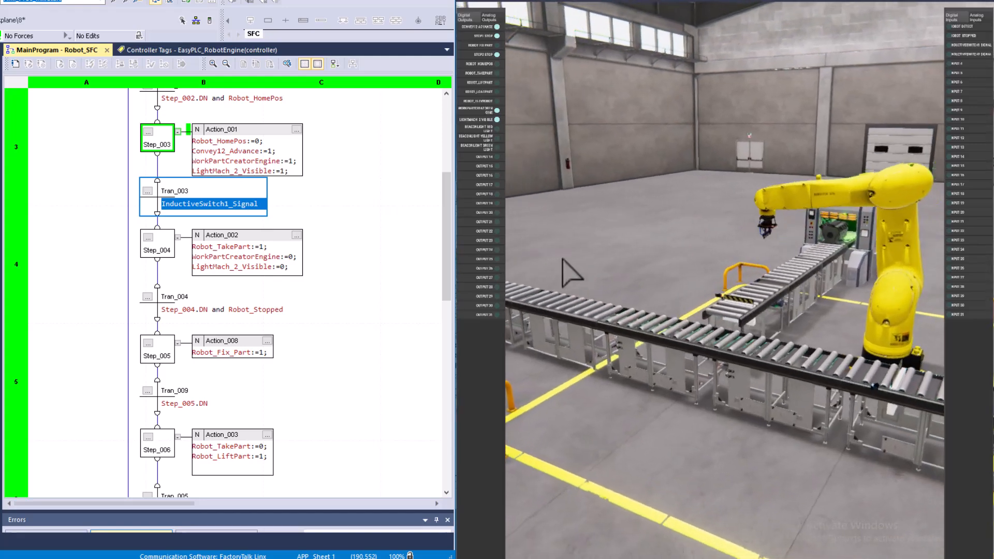
scroll(down, 3)
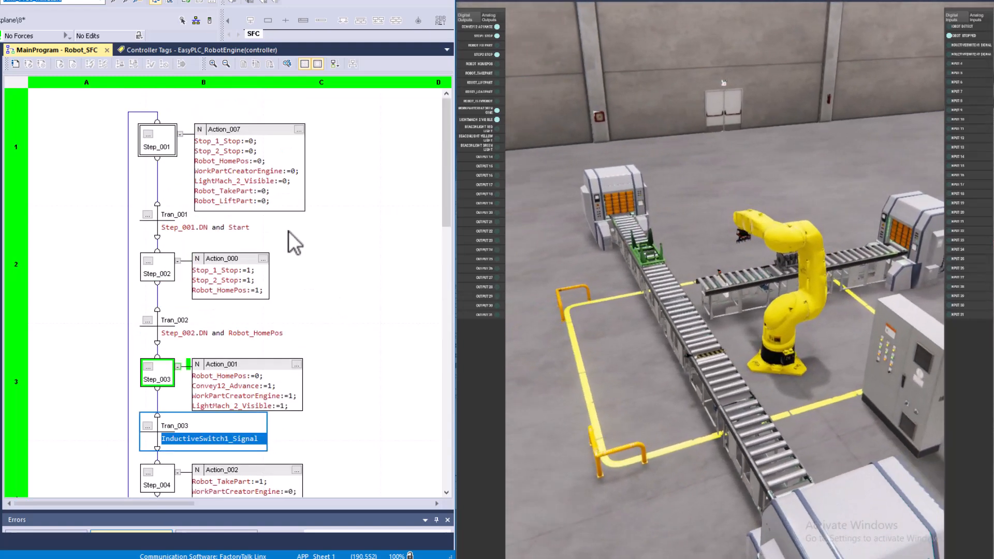
click(204, 228)
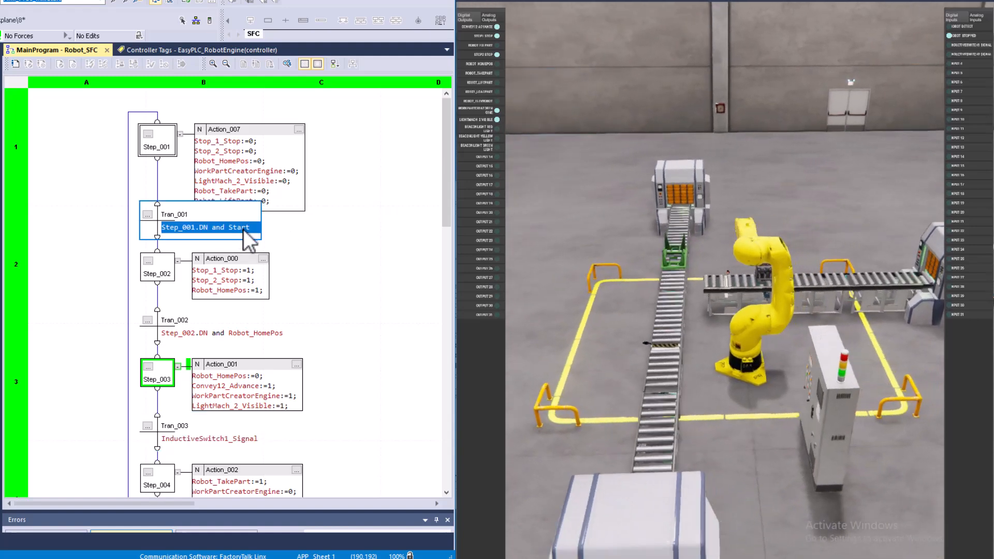
Monitor the Start tag from Tran_001's condition, showing its live value of 0
right_click(235, 227)
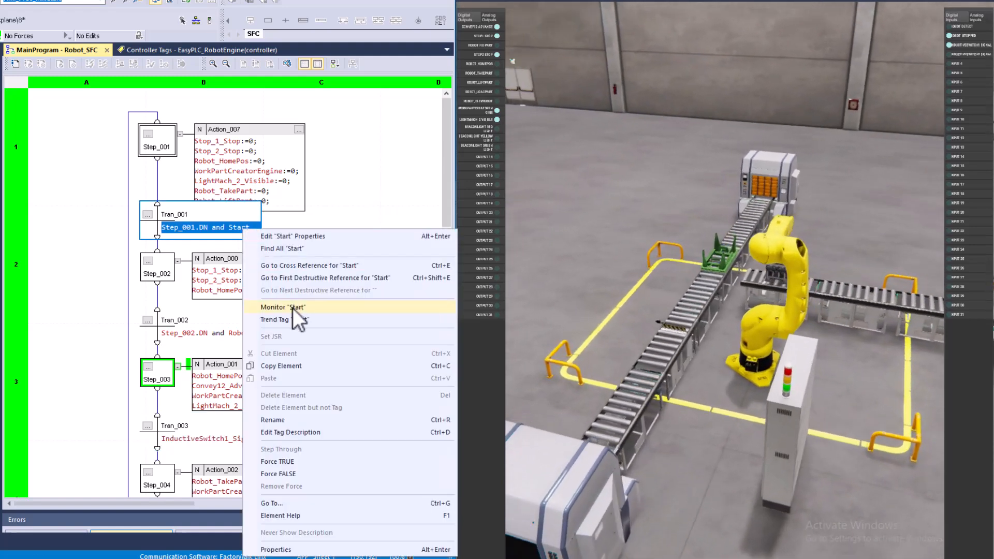
click(282, 307)
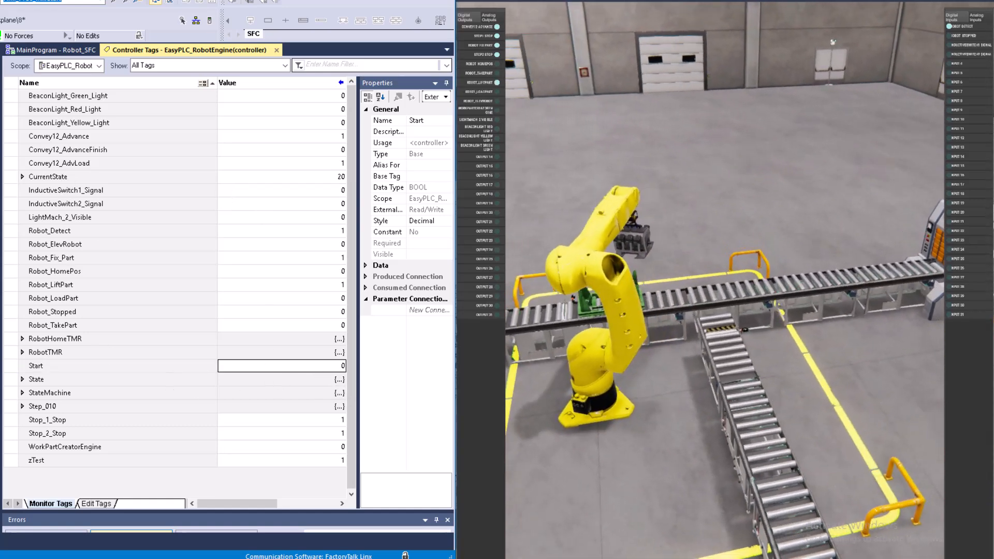
Switch to the MainProgram - Robot_SFC chart tab, where Step_001 is active
click(52, 52)
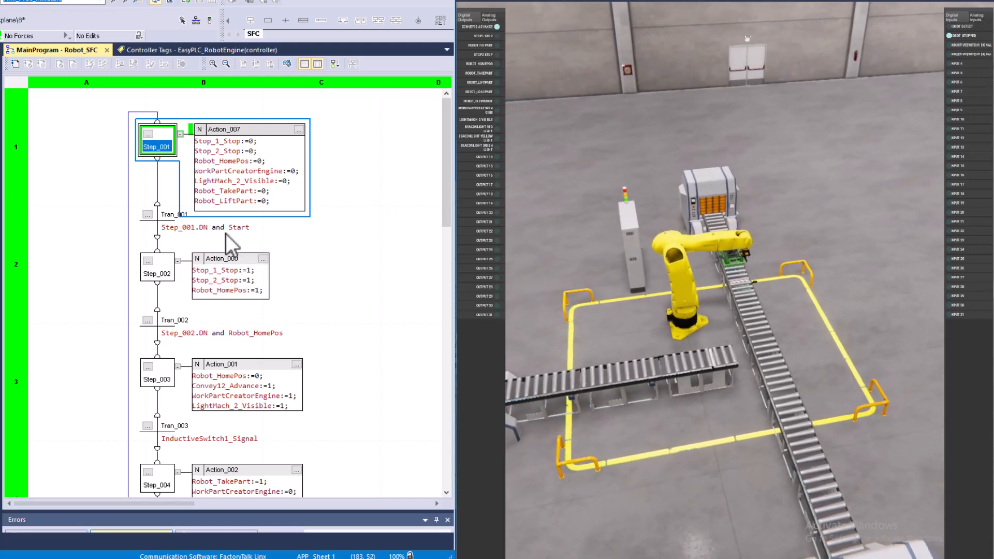
mouse_move(240, 227)
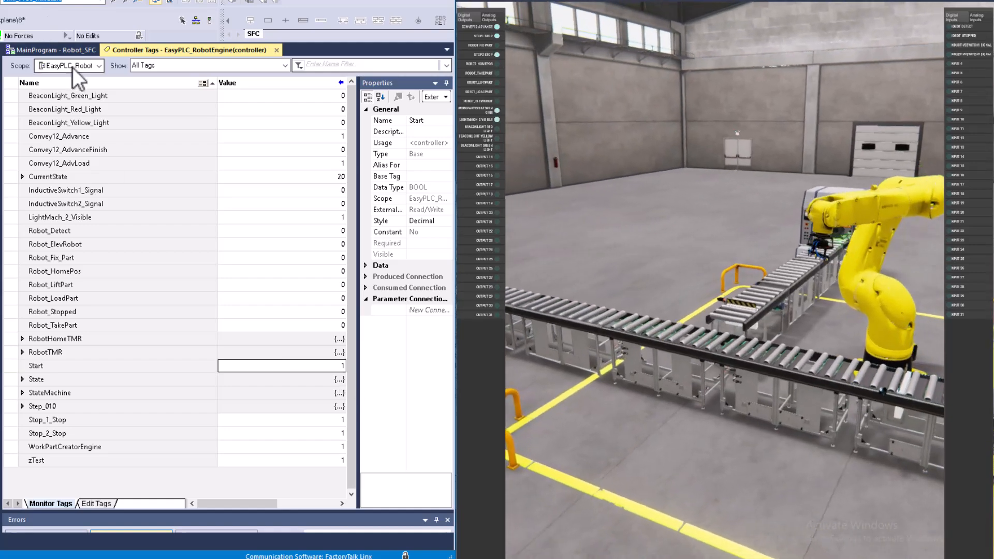
Switch back to the MainProgram - Robot_SFC chart tab to watch Step_003 running
click(57, 51)
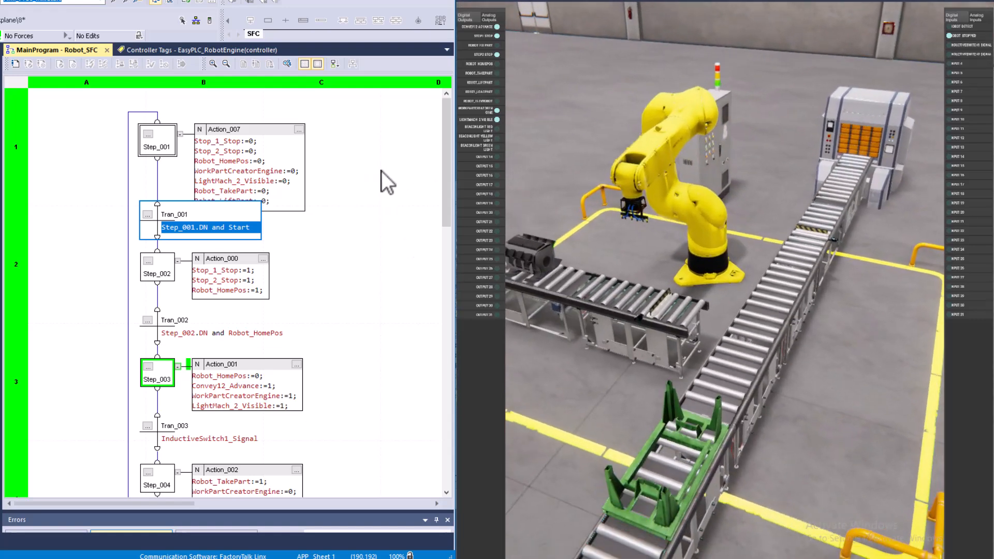
scroll(down, 3)
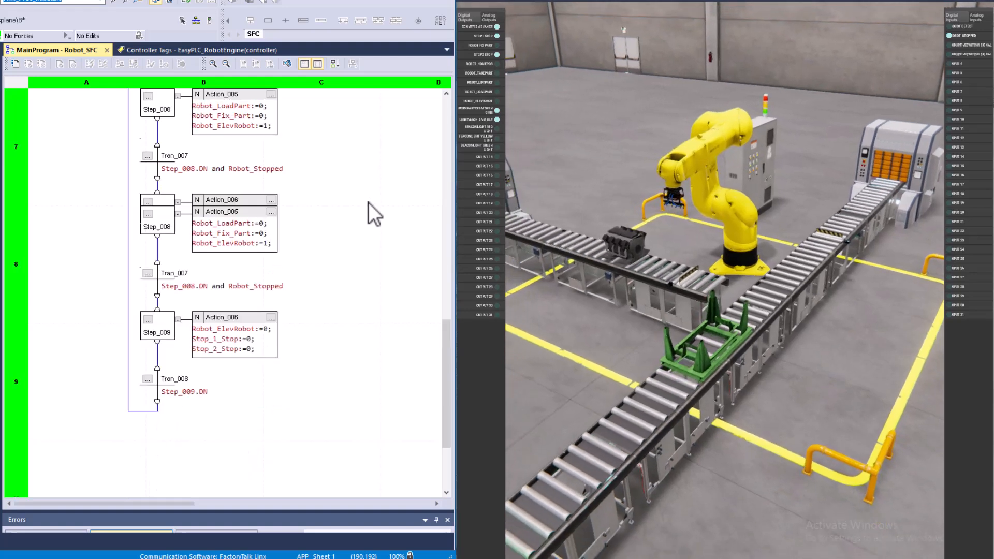